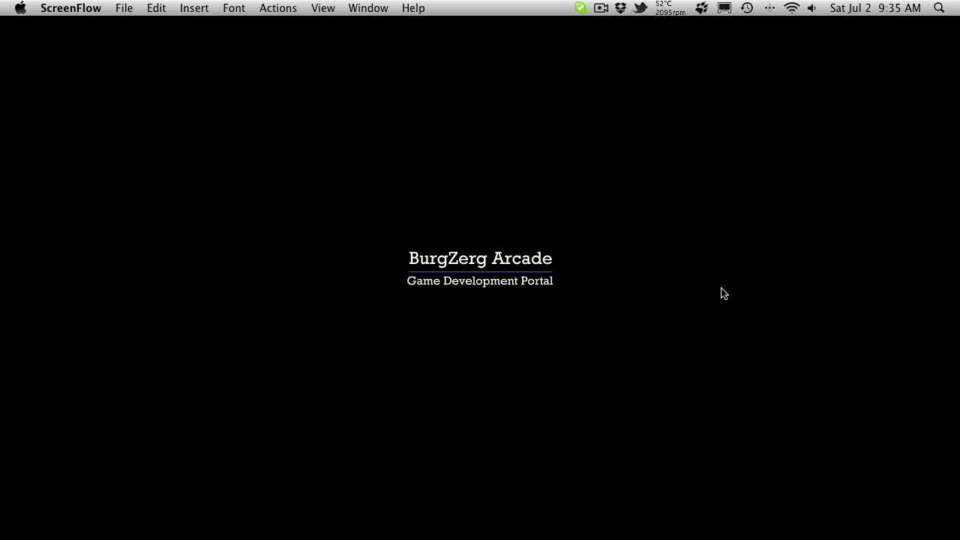
mouse_move(402, 539)
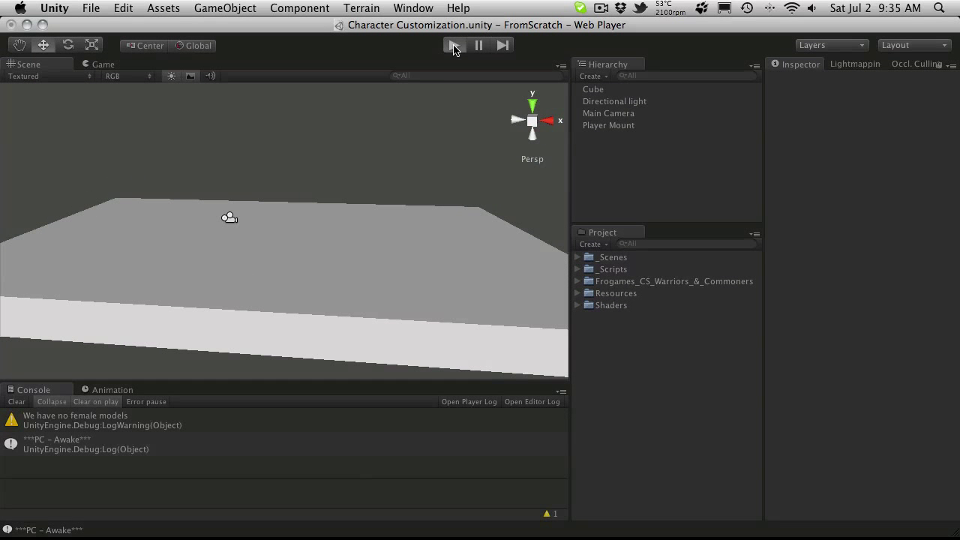
Start play mode maximized and cycle the character's hair from bald to gray with the > arrow.
click(453, 45)
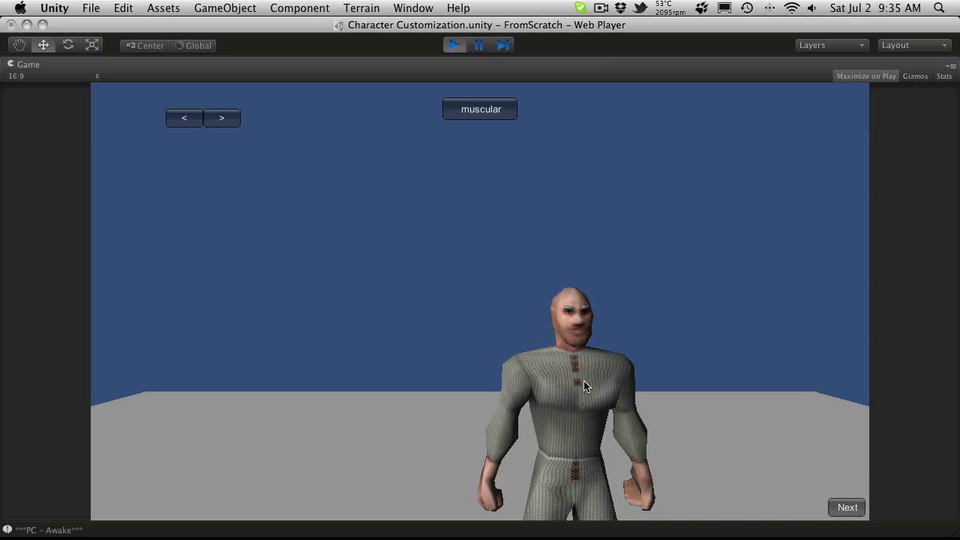
click(222, 117)
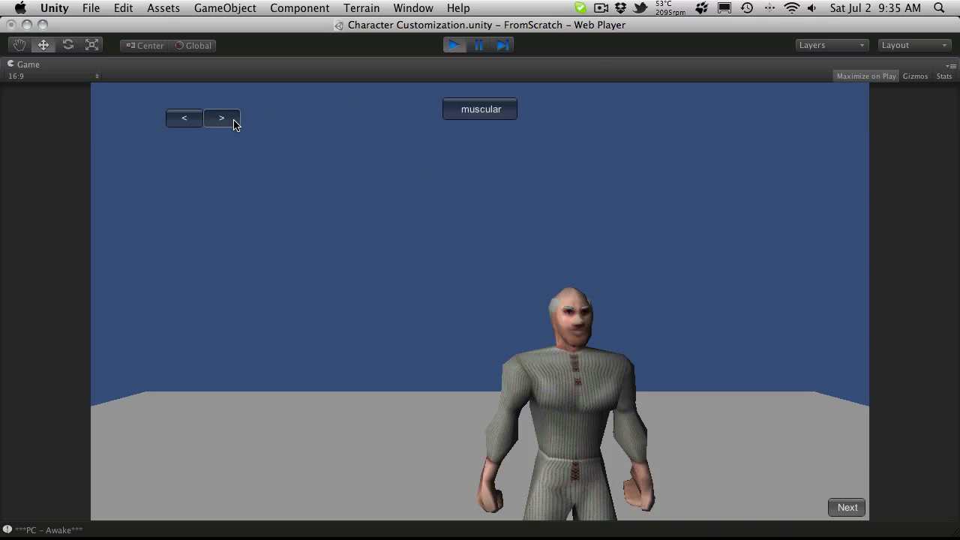
click(222, 117)
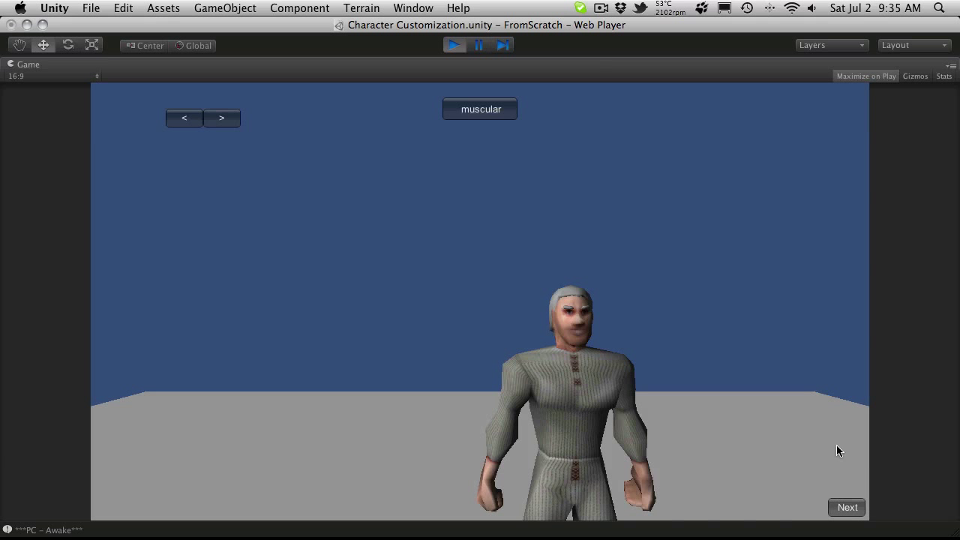
mouse_move(603, 293)
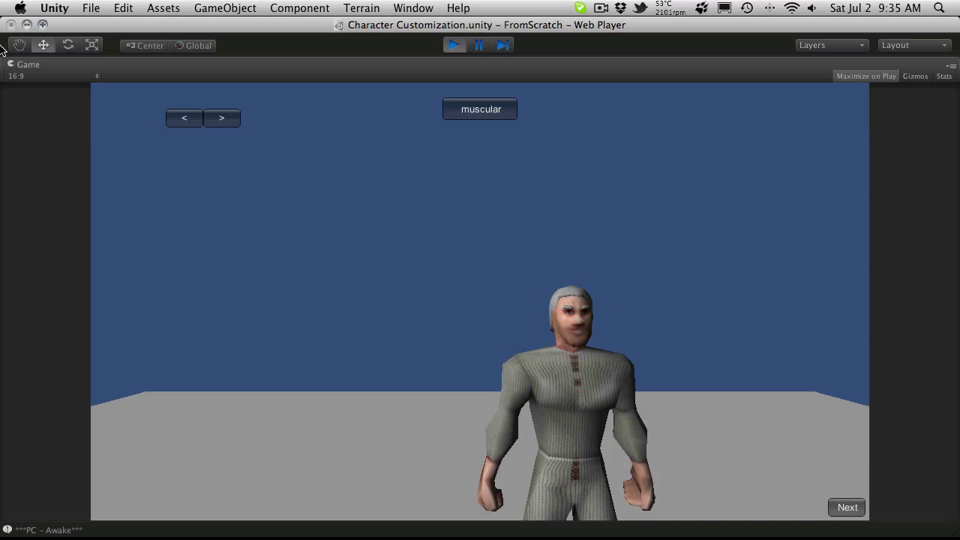
Stop and restart play at normal size, then cycle the character option, logging a null-prefab error.
click(453, 45)
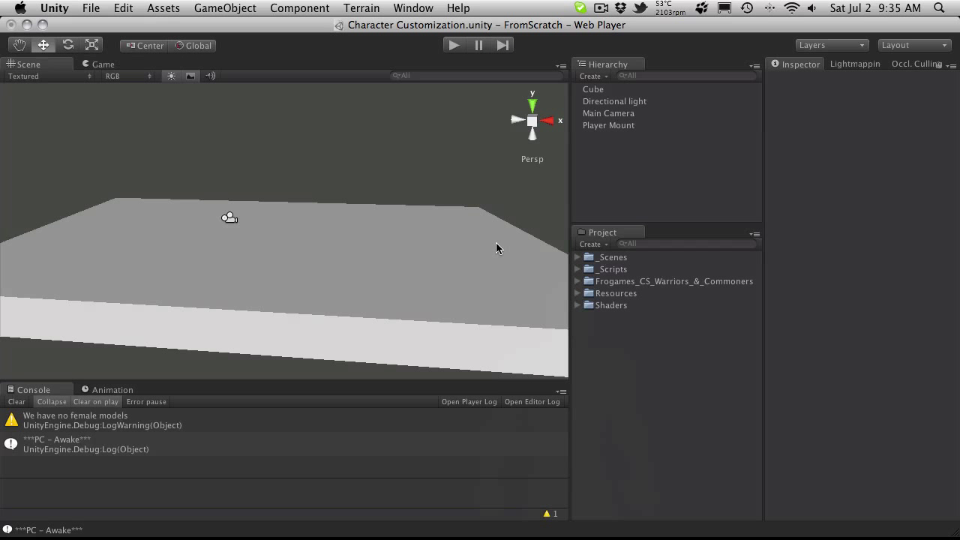
mouse_move(225, 156)
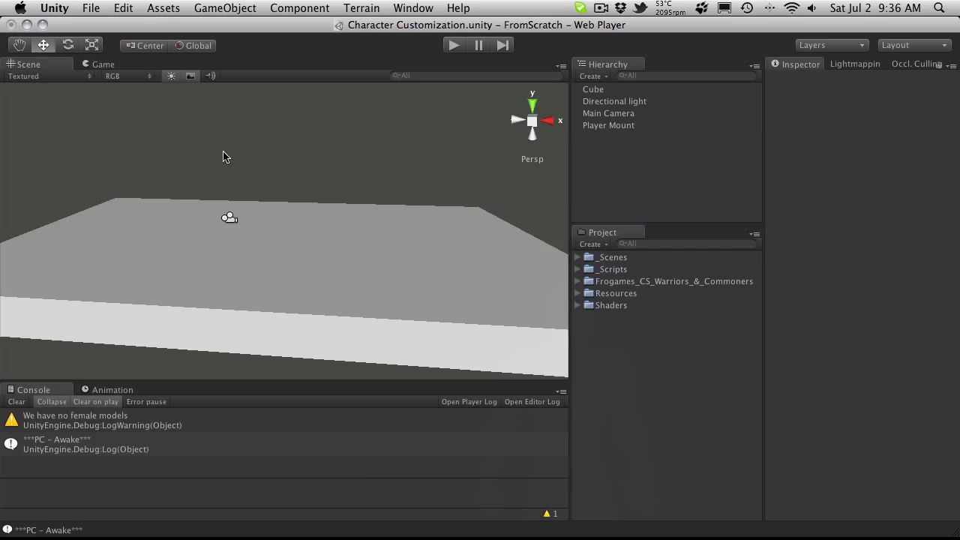
click(102, 63)
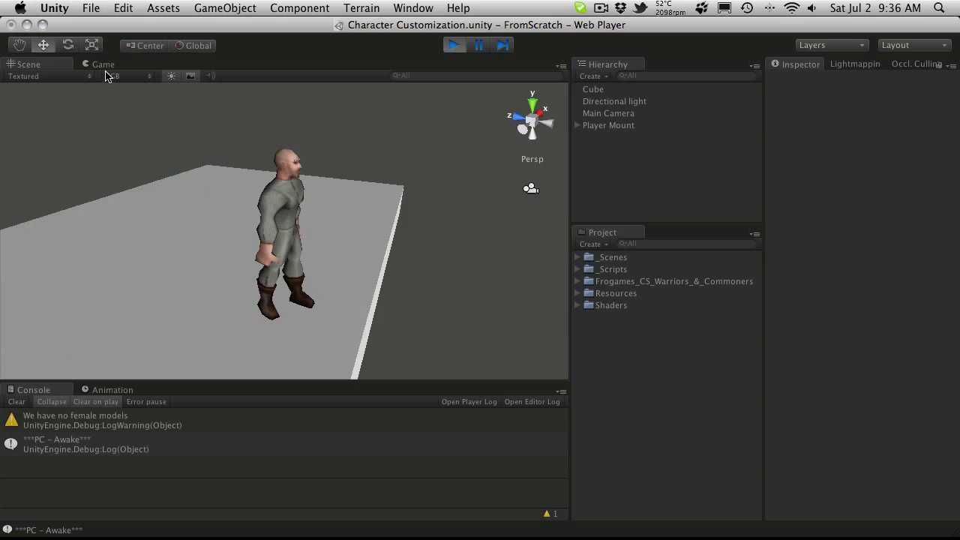
click(453, 45)
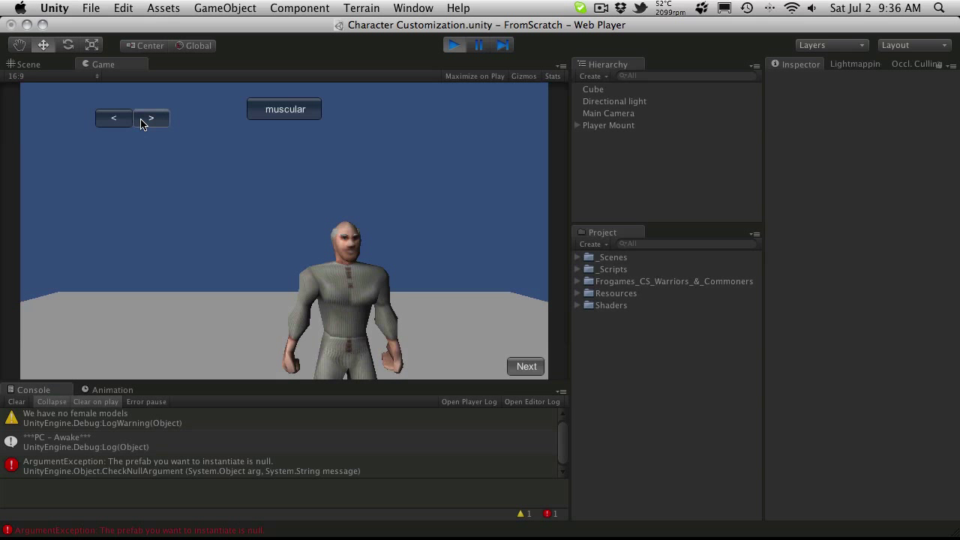
click(28, 63)
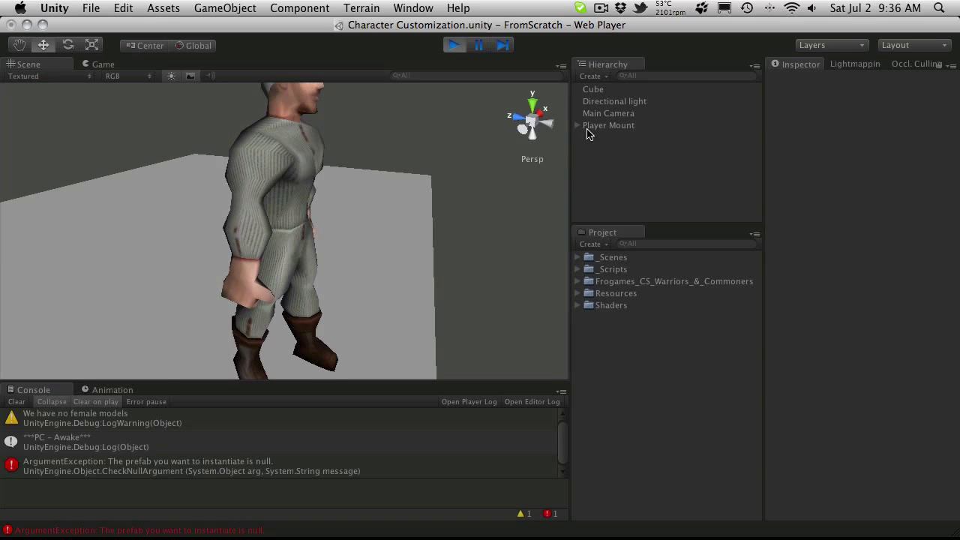
Expand Player Mount to Hair_1_2(Clone) and orbit around the character's head.
click(621, 160)
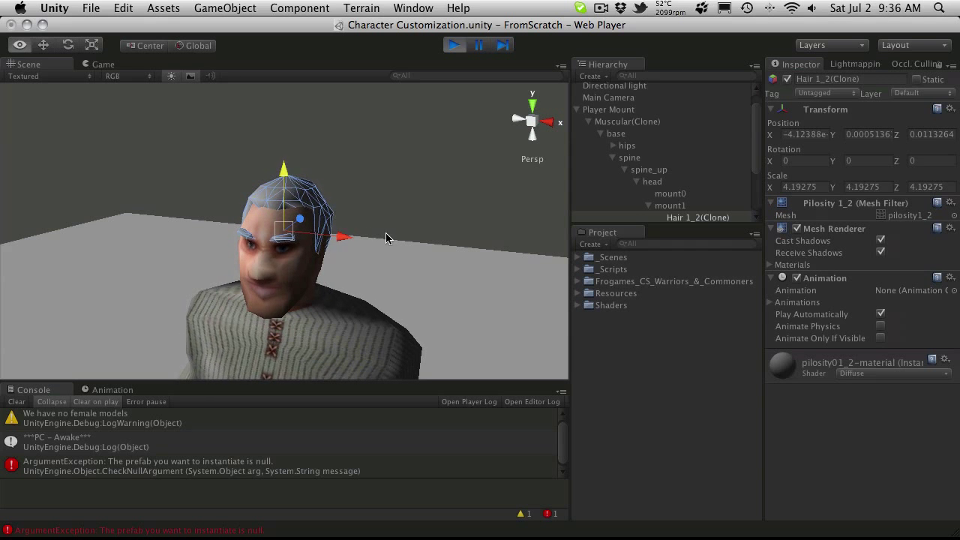
drag(387, 238, 357, 193)
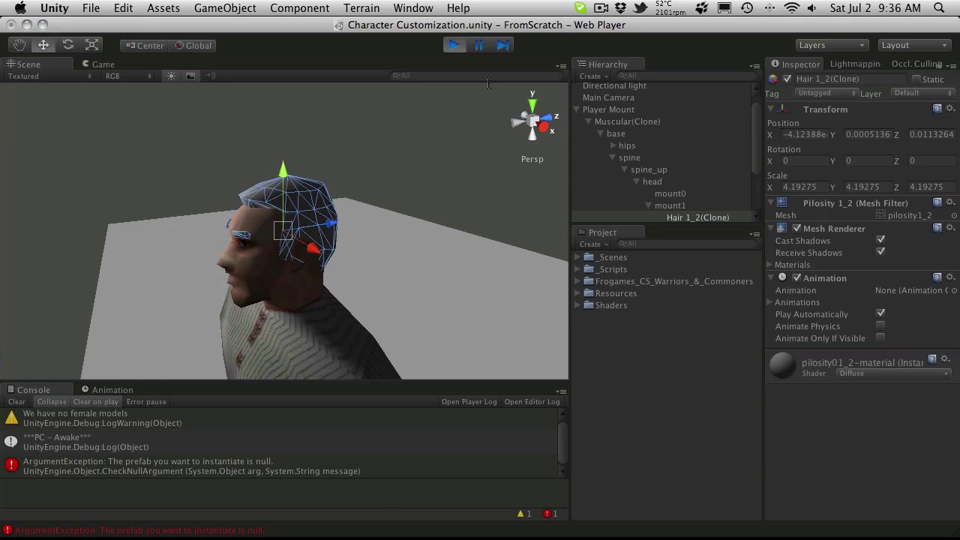
Stop play mode and clear the Console log.
click(453, 45)
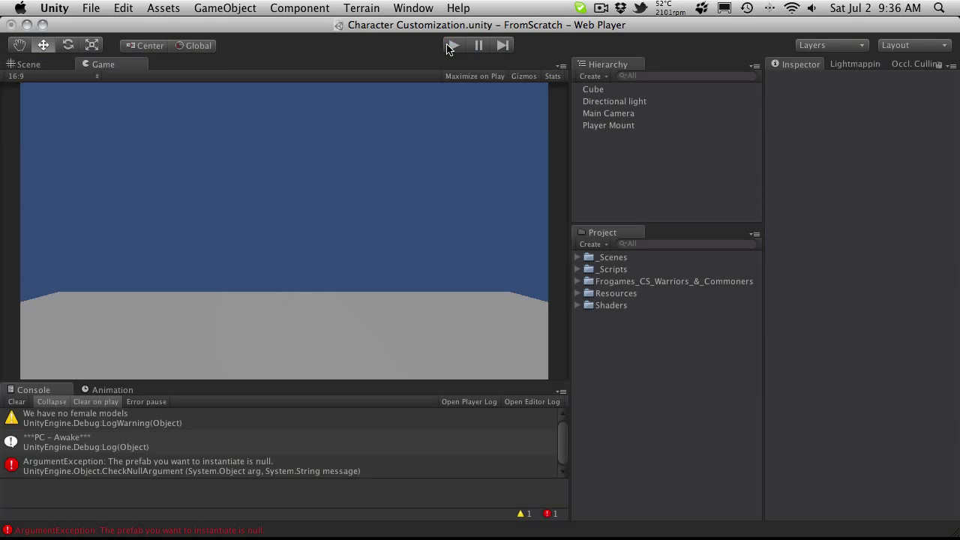
click(15, 402)
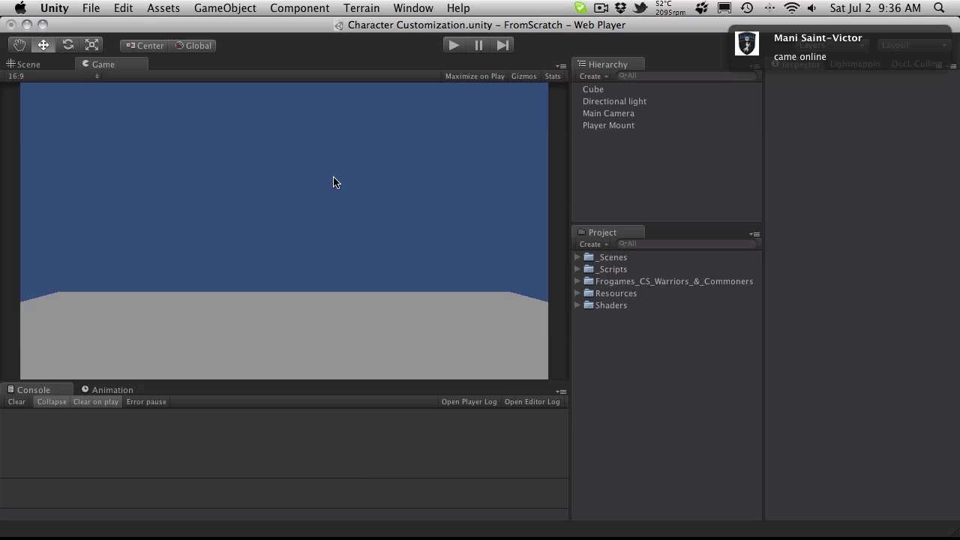
Add a new cube via GameObject > Create Other > Cube and view it on the large floor cube.
click(225, 9)
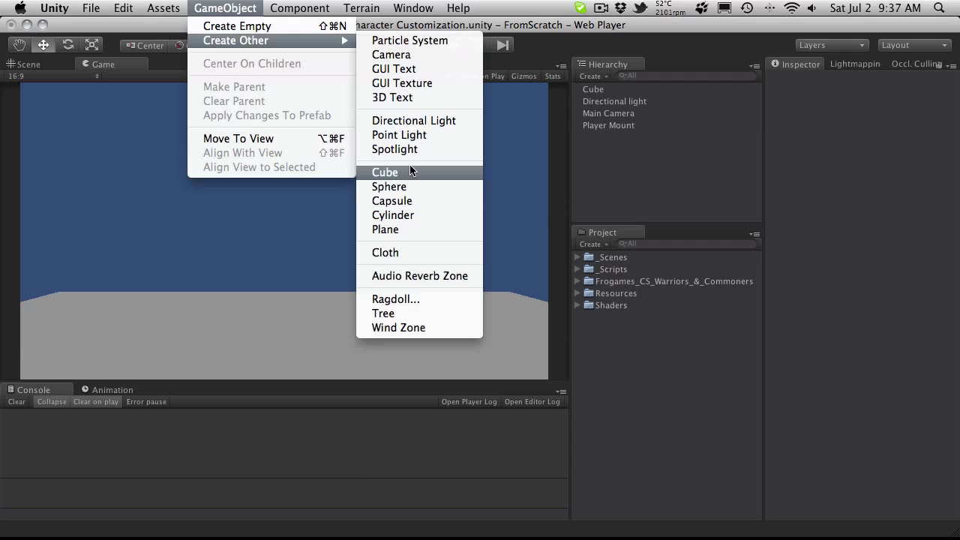
click(384, 171)
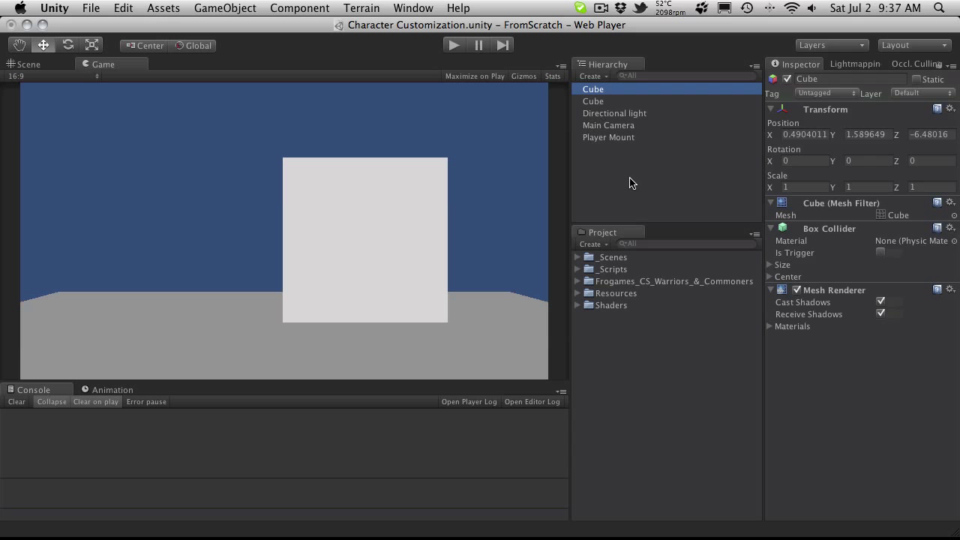
click(594, 102)
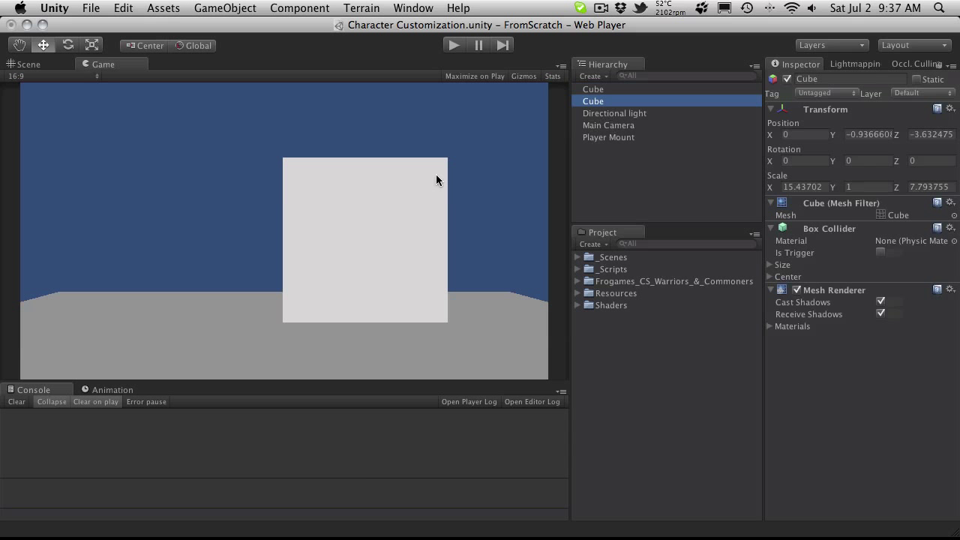
click(28, 63)
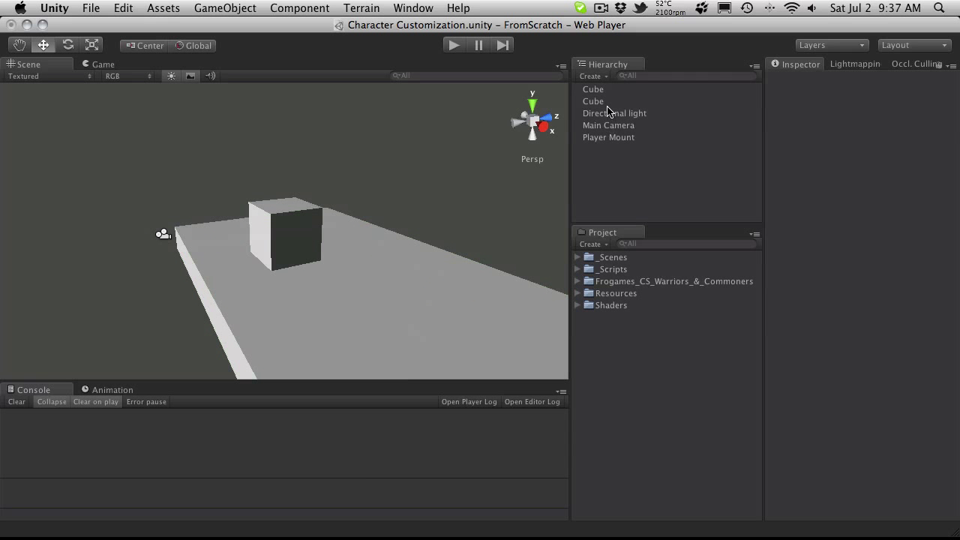
Rename the large cube Floor and preview the new small cube in play mode.
click(592, 102)
text(Floor)
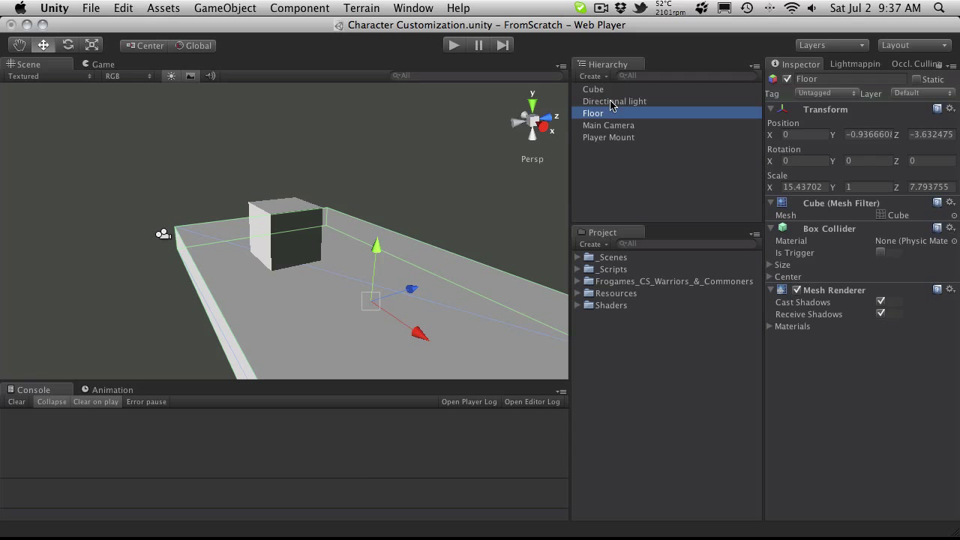
click(593, 89)
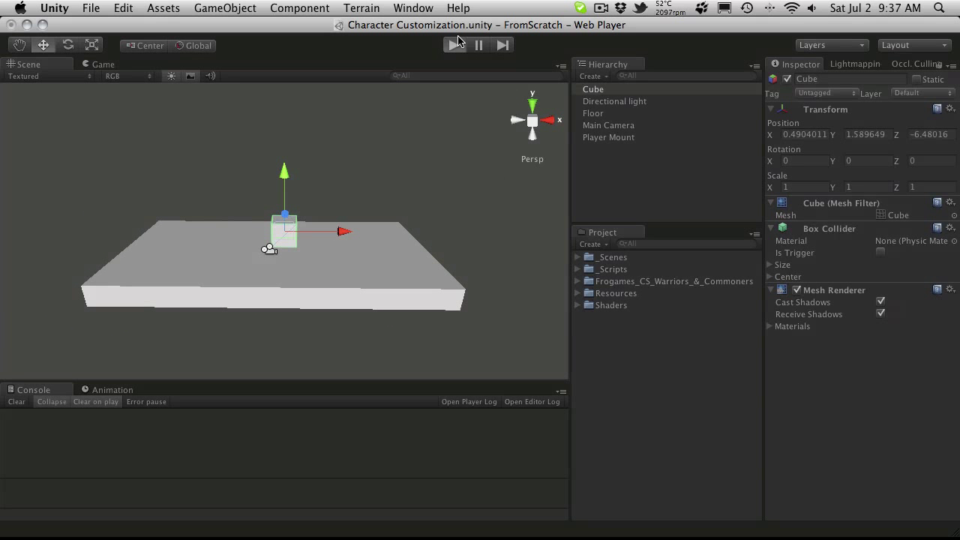
click(456, 45)
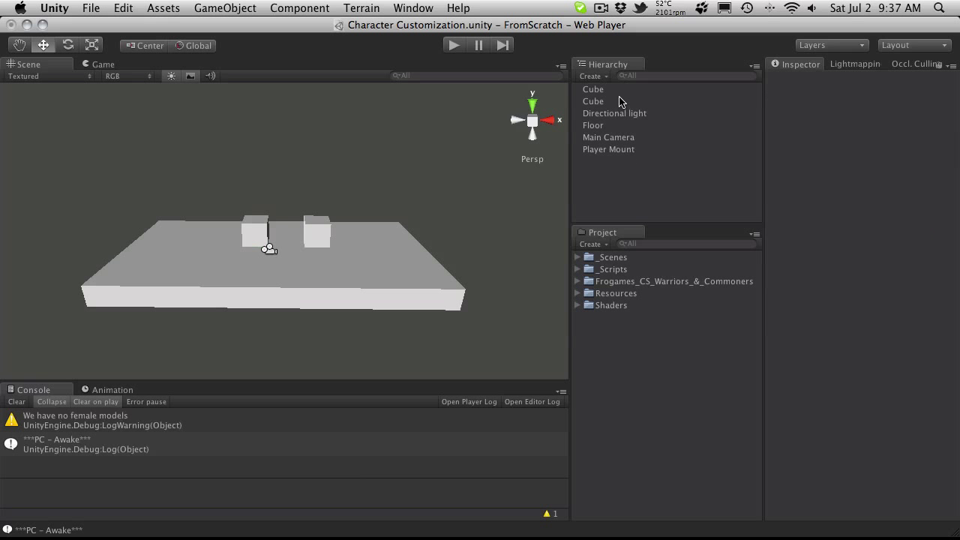
Duplicate the small cube, move it right along X and name the pair Cube l and Cube r.
click(593, 89)
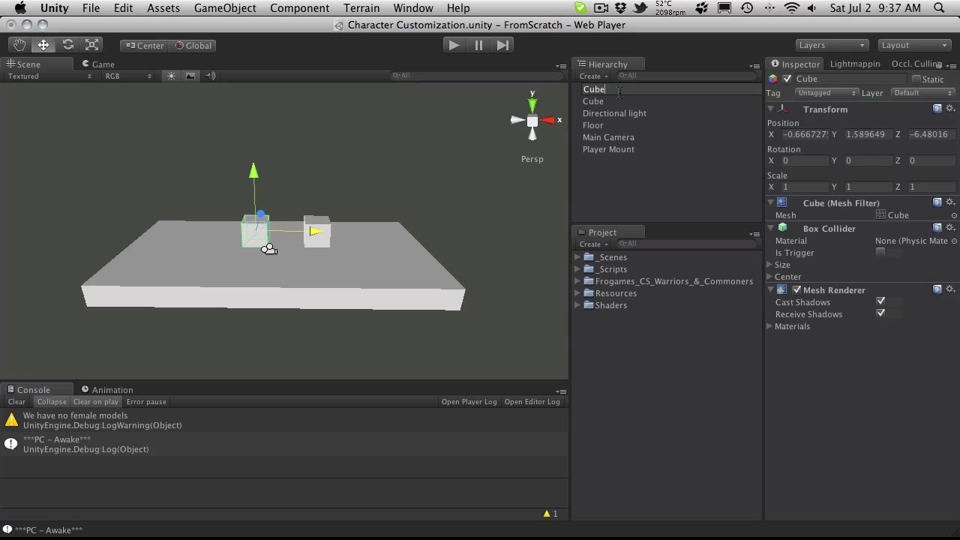
drag(257, 222, 316, 222)
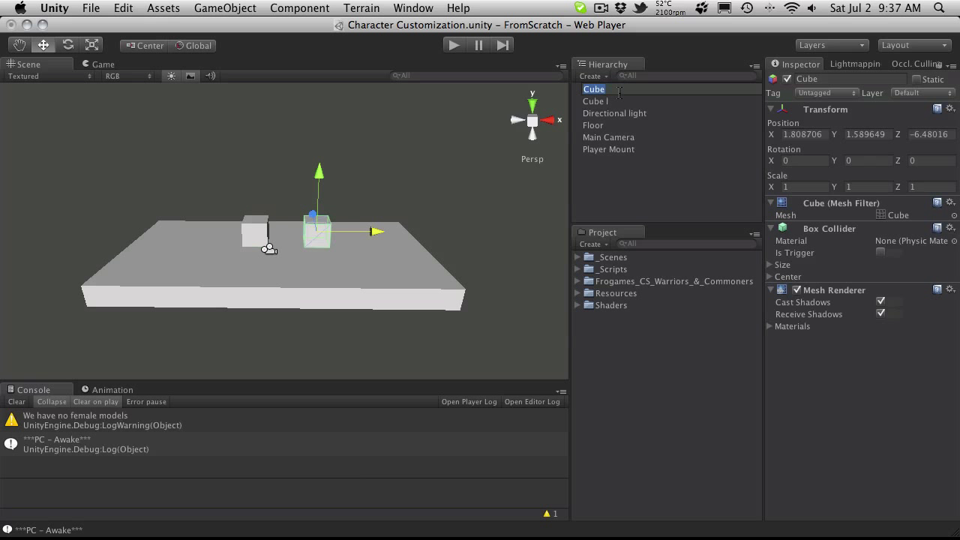
click(600, 102)
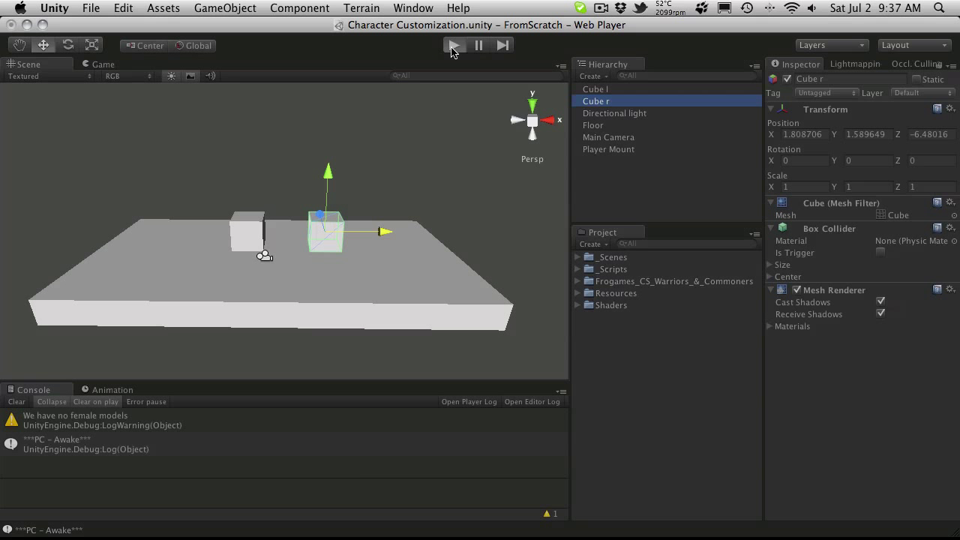
Run the scene so the character stands between the two cubes in the Game view.
click(453, 45)
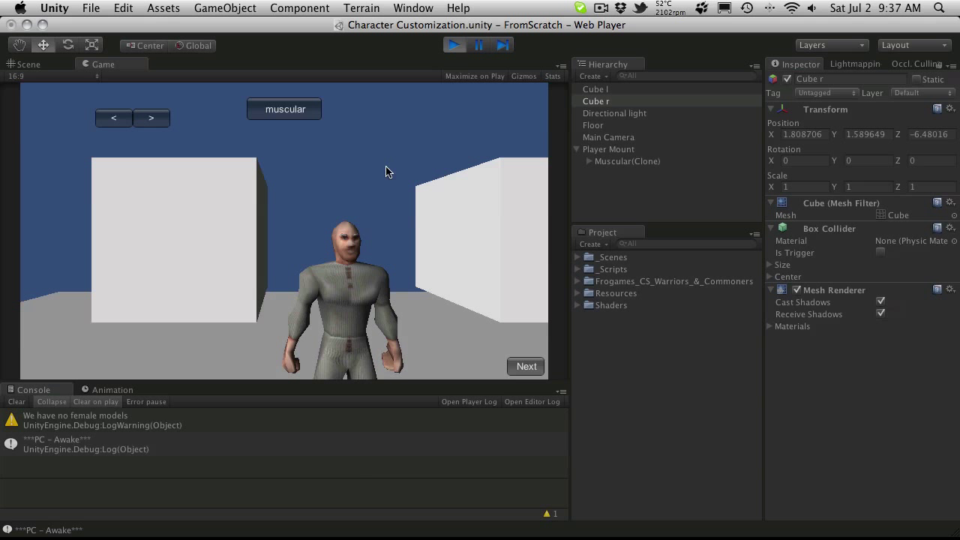
mouse_move(432, 93)
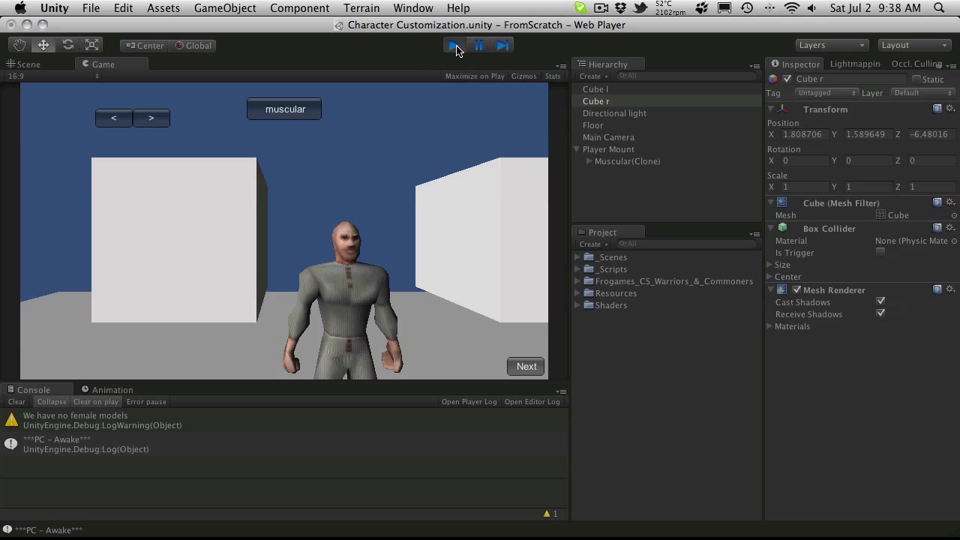
Stop play and search 'rota' in the Project panel to find RotatePlayerArrow.
click(453, 45)
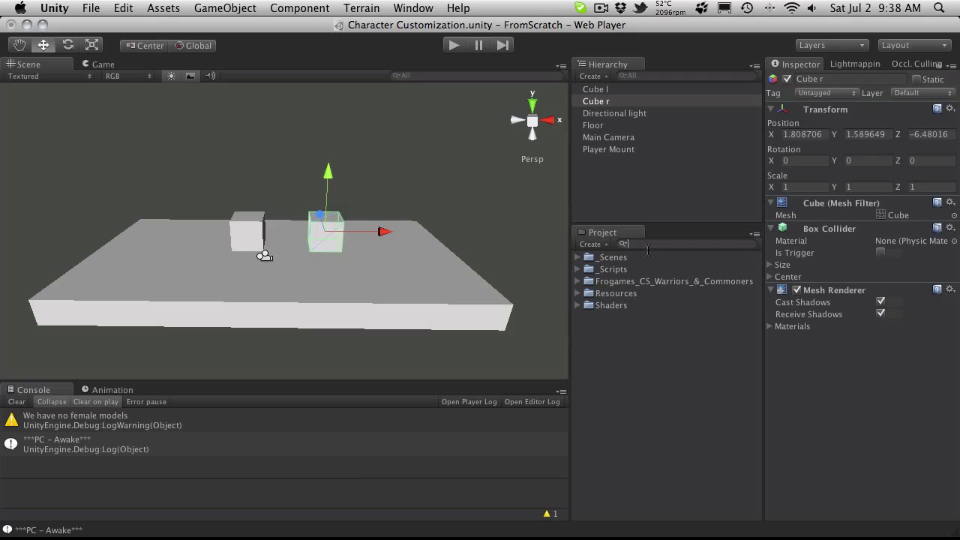
text(rota)
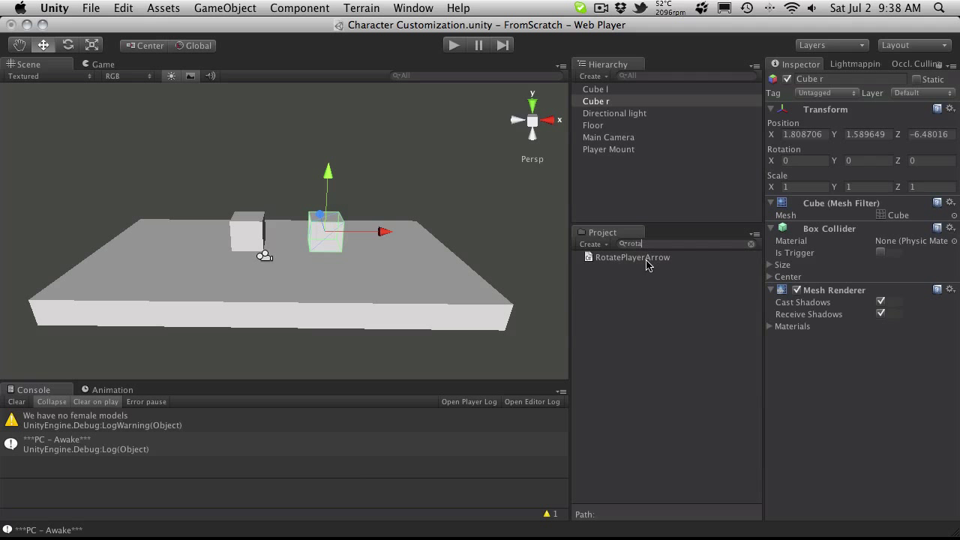
click(633, 256)
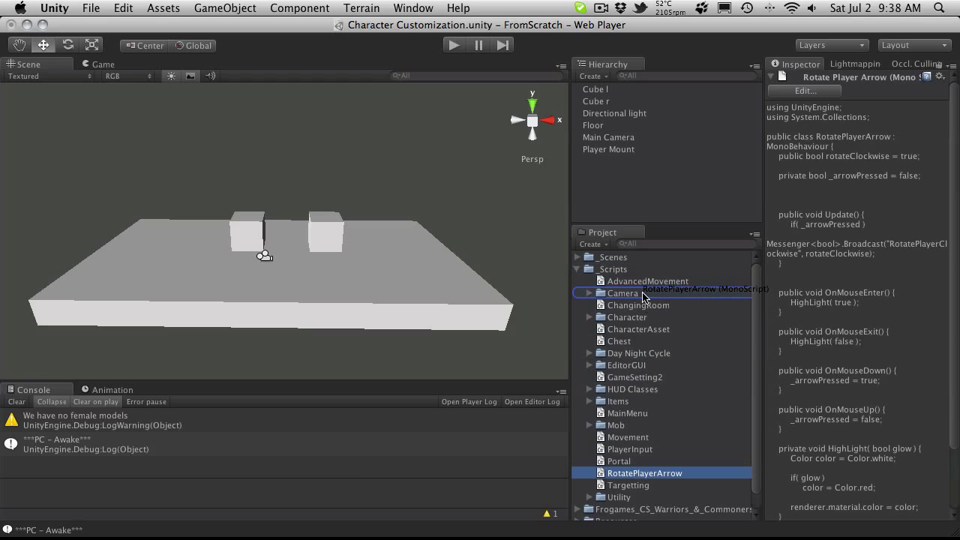
Expand Scripts > Character > Character Customization and select the RotatePlayerArrow script.
click(589, 318)
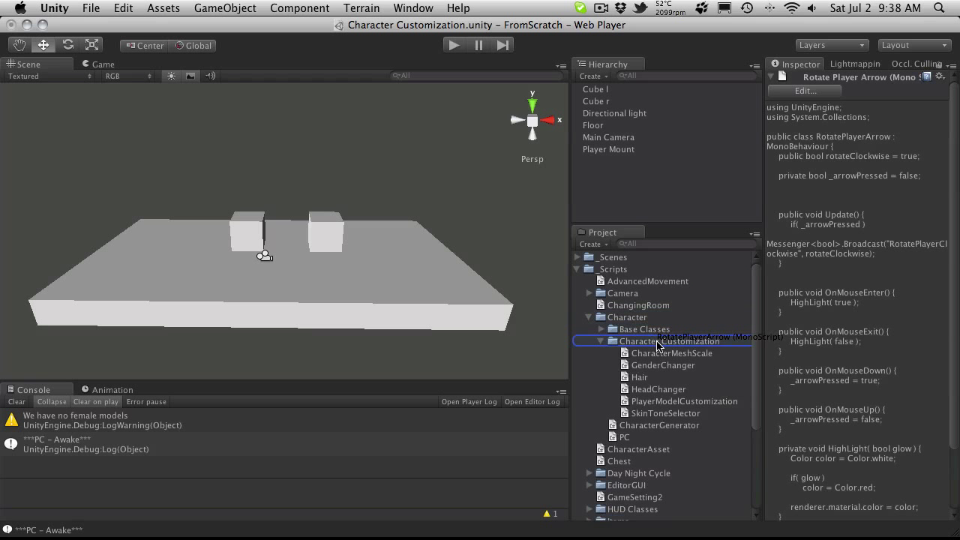
click(669, 413)
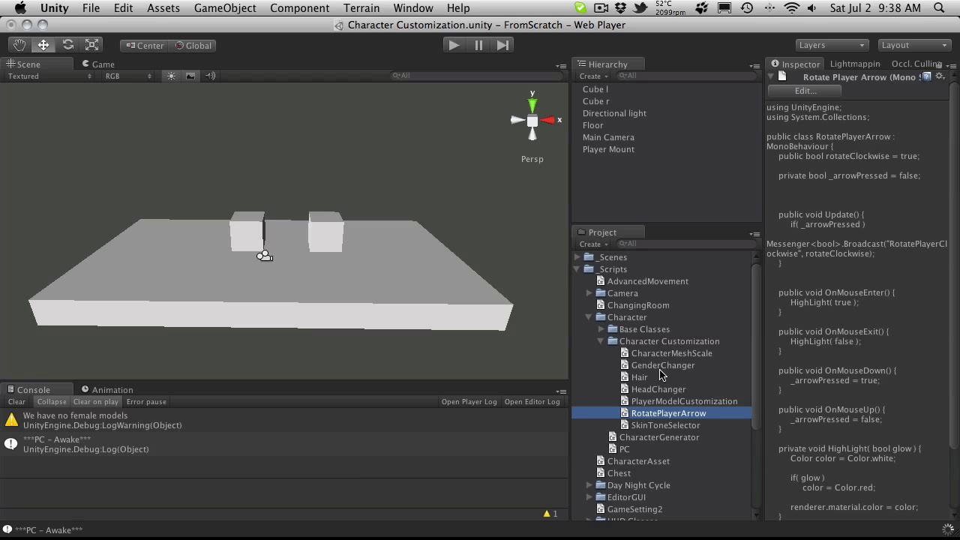
mouse_move(642, 348)
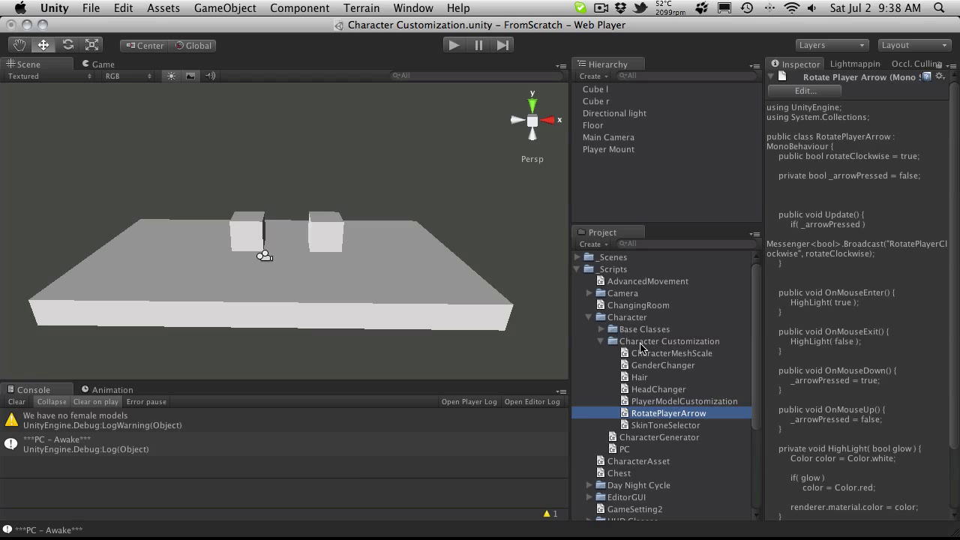
mouse_move(678, 375)
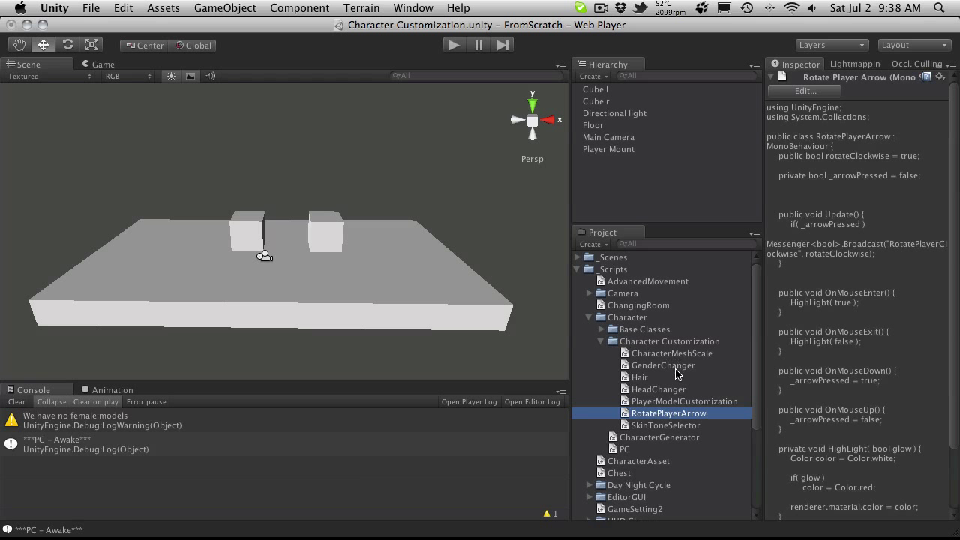
mouse_move(663, 393)
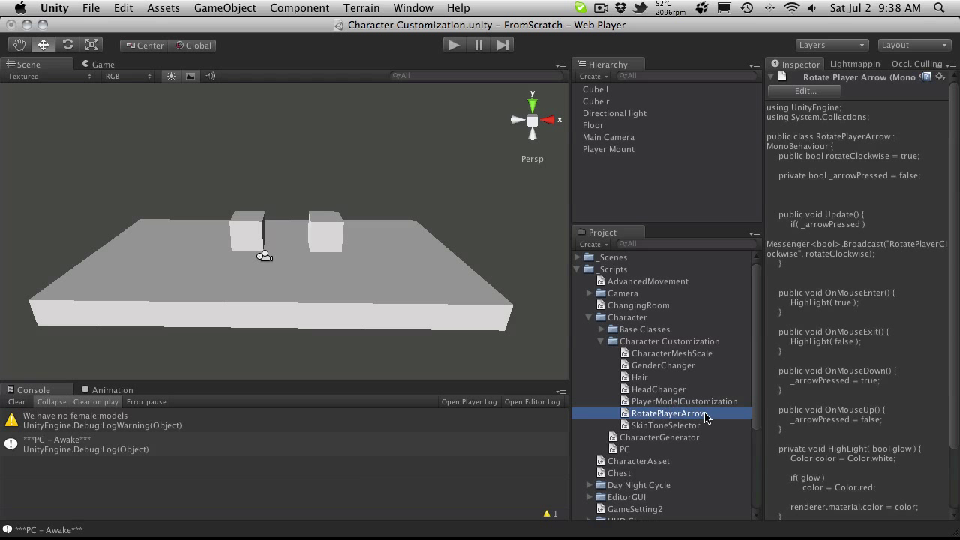
click(594, 90)
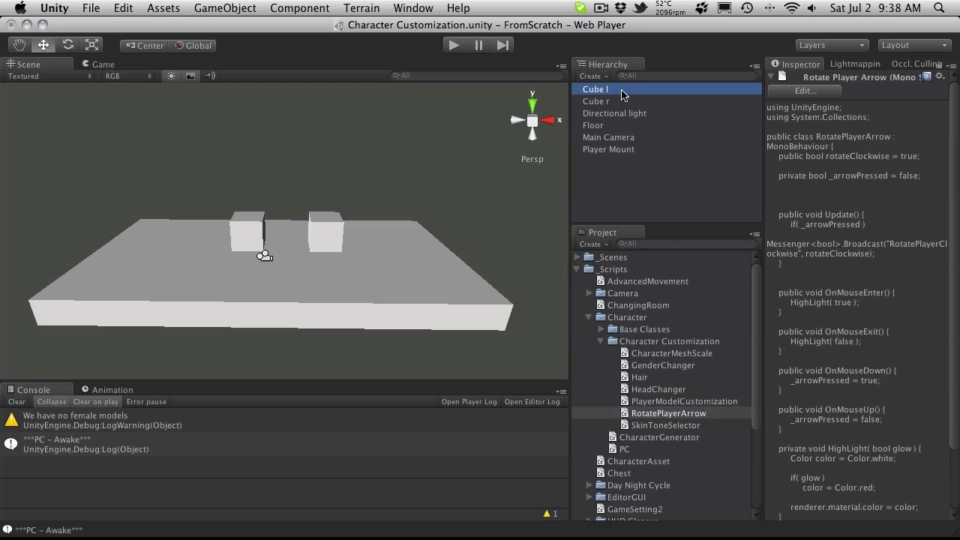
Attach RotatePlayerArrow to Cube l and Cube r, untick Rotate Clockwise on Cube l, and start play.
click(594, 89)
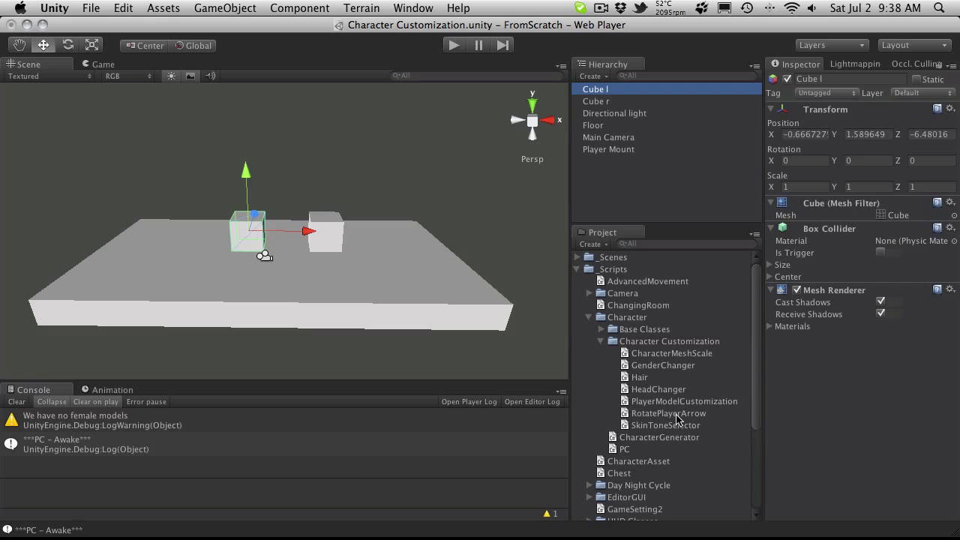
click(594, 102)
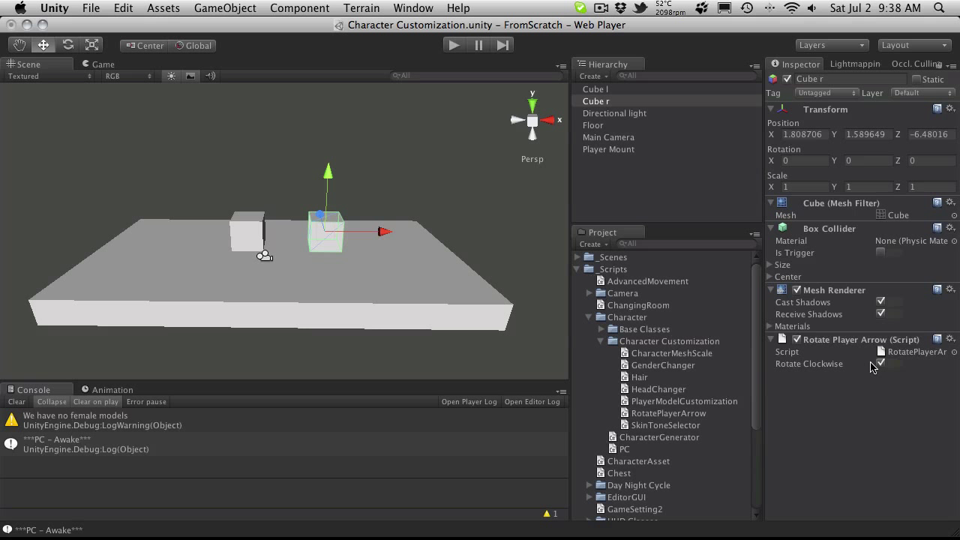
click(594, 89)
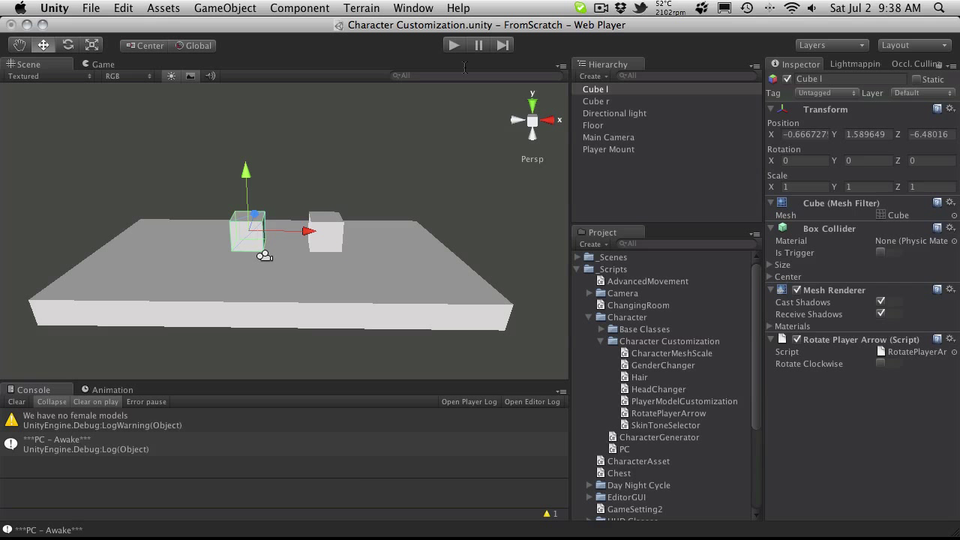
click(453, 45)
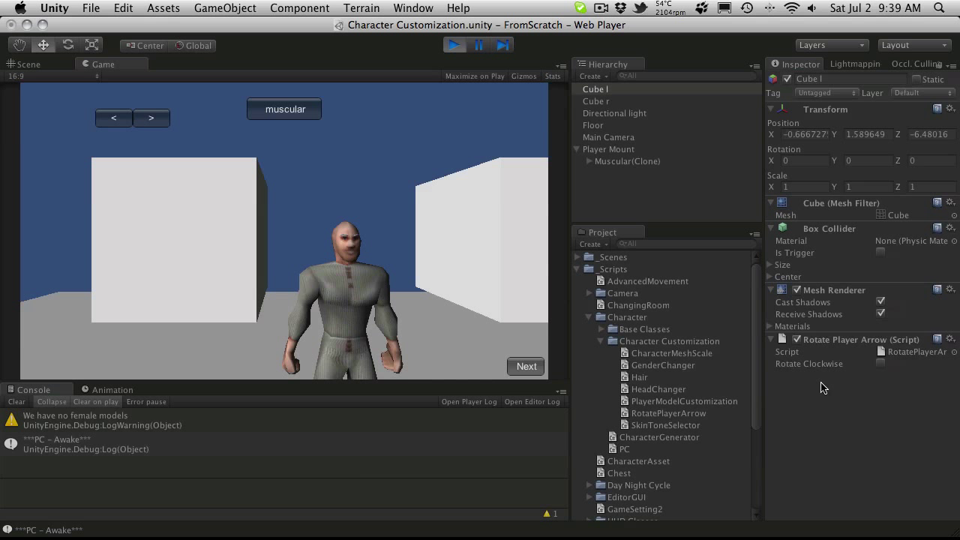
mouse_move(819, 387)
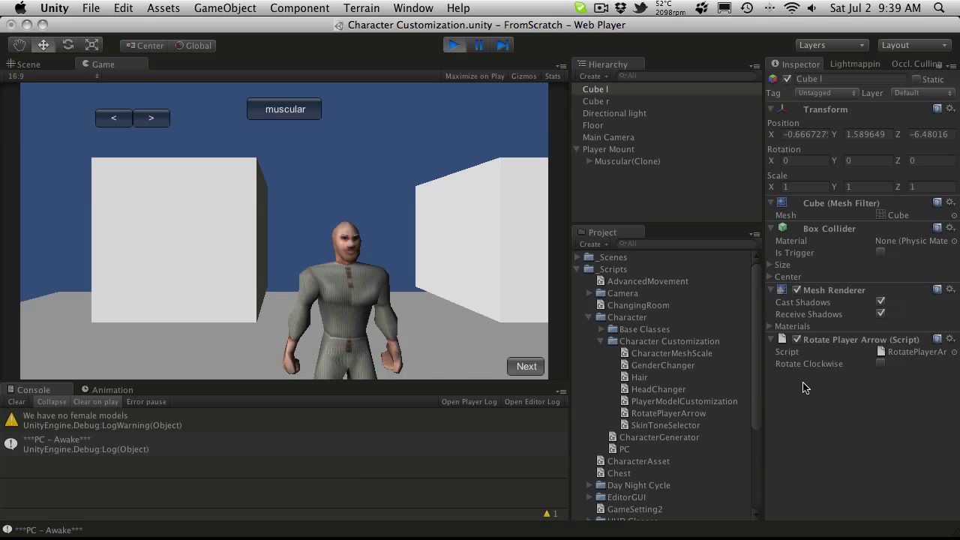
mouse_move(282, 177)
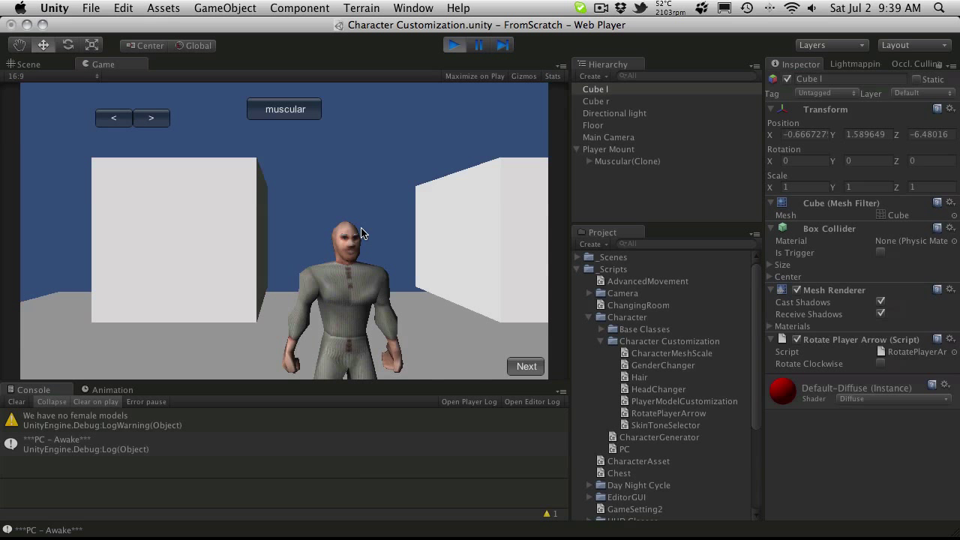
Hover the left cube so it turns red and click it to rotate the character sideways.
click(173, 240)
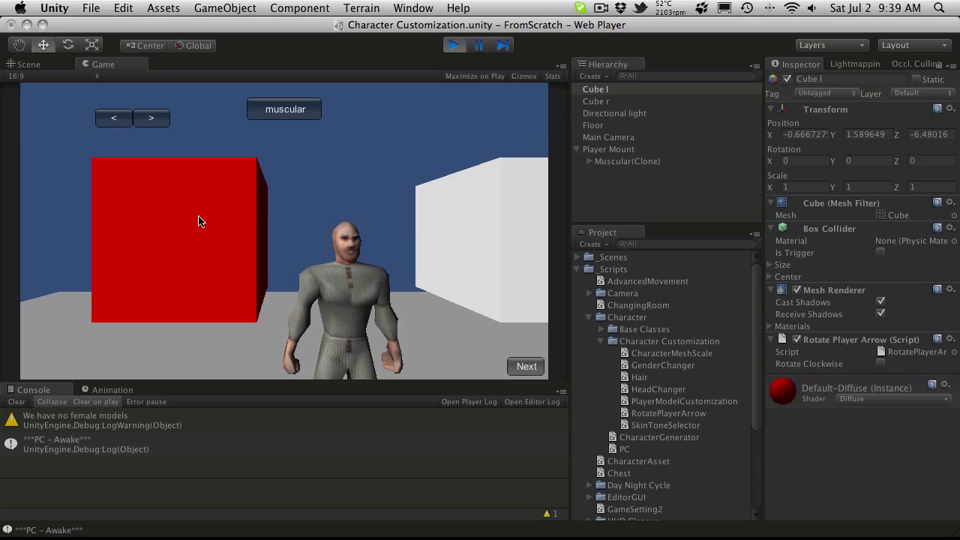
click(150, 119)
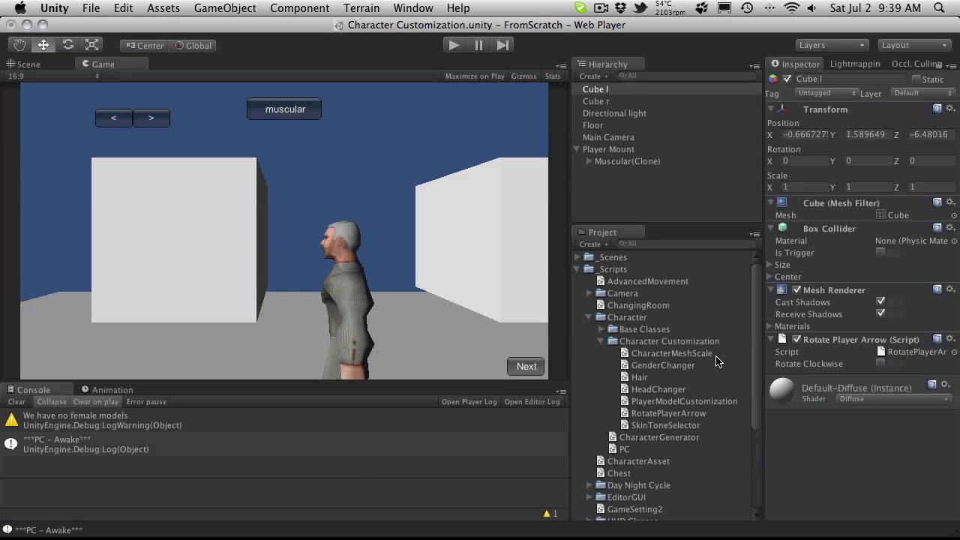
Stop play and open the RotatePlayerArrow script in MonoDevelop from the Inspector.
click(27, 63)
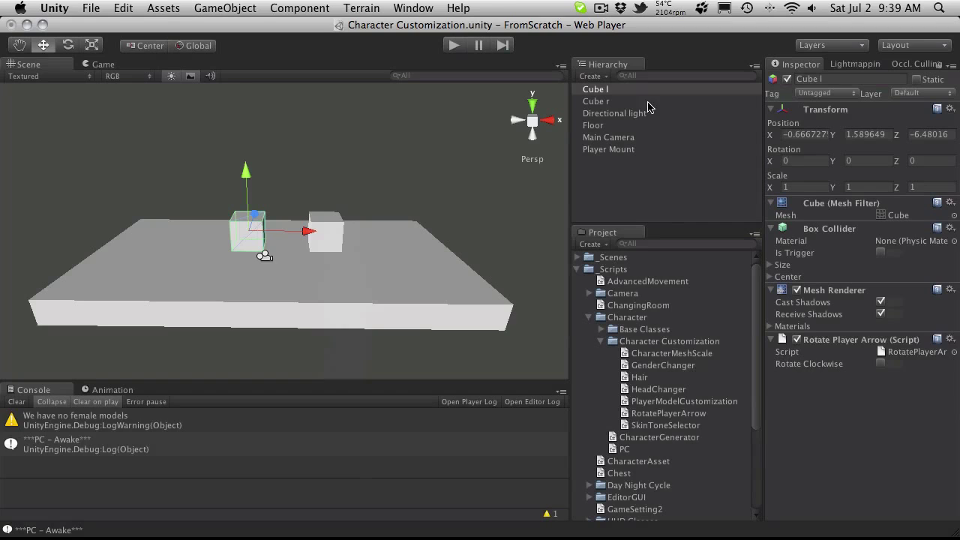
double_click(669, 414)
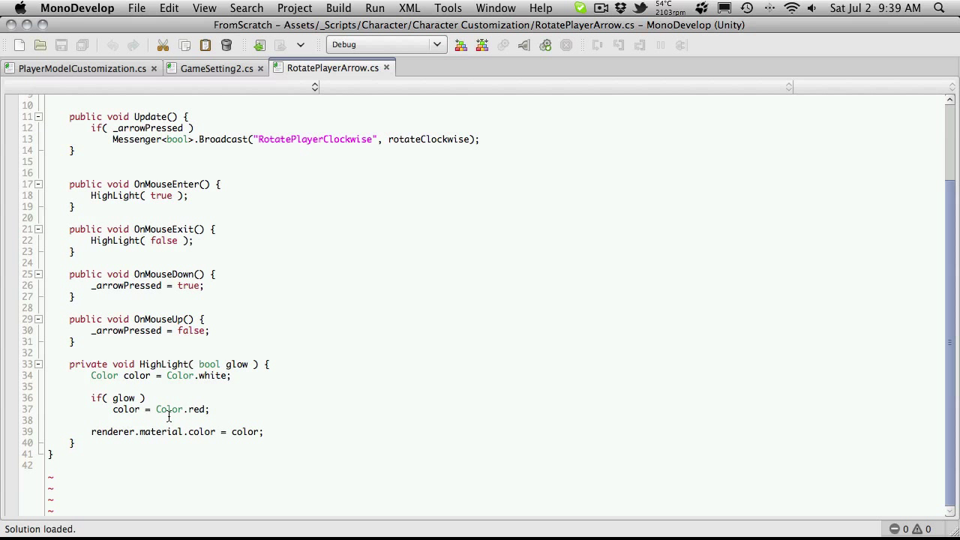
Inspect the Color.red highlight line in RotatePlayerArrow.cs before returning to Unity.
double_click(171, 410)
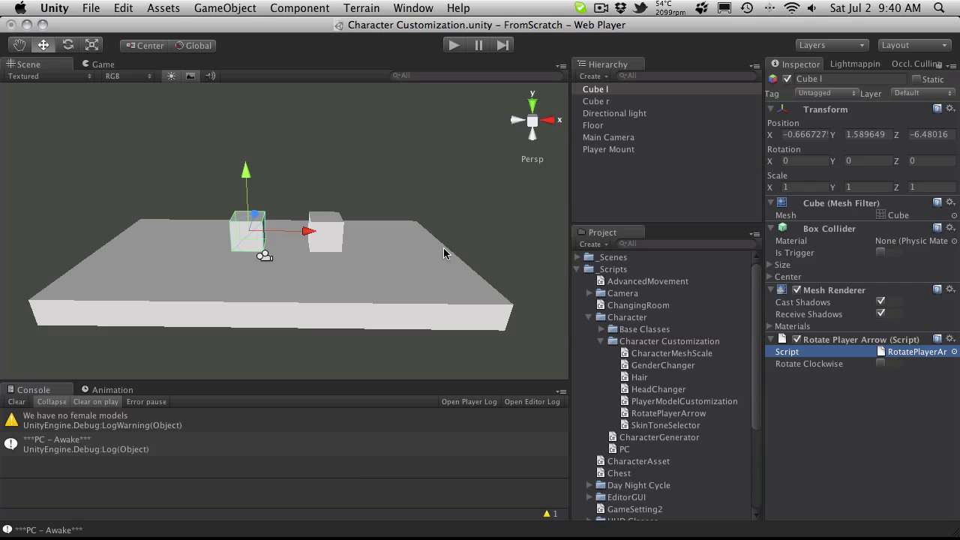
mouse_move(471, 108)
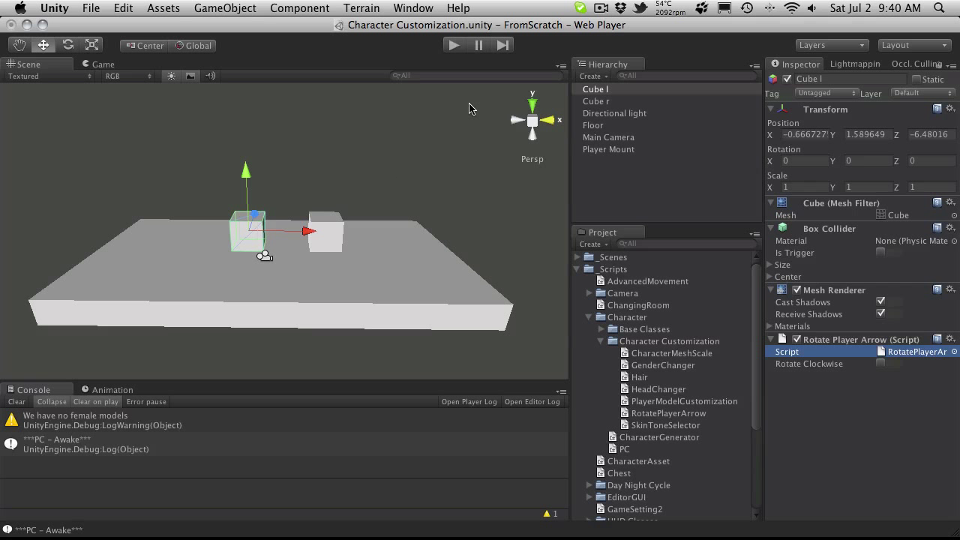
Play the scene, rotate the character via the left cube, and select the muscle mesh in the Scene view.
click(453, 45)
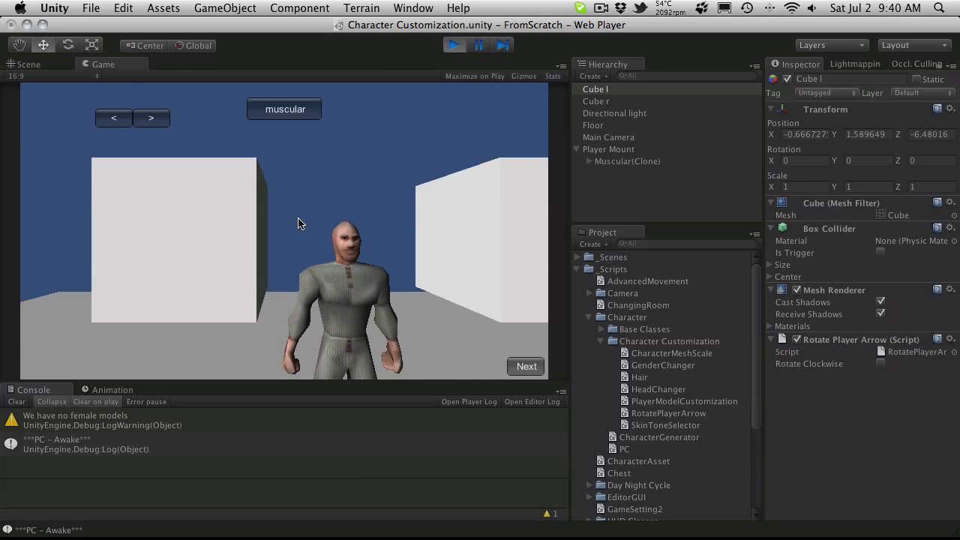
click(174, 240)
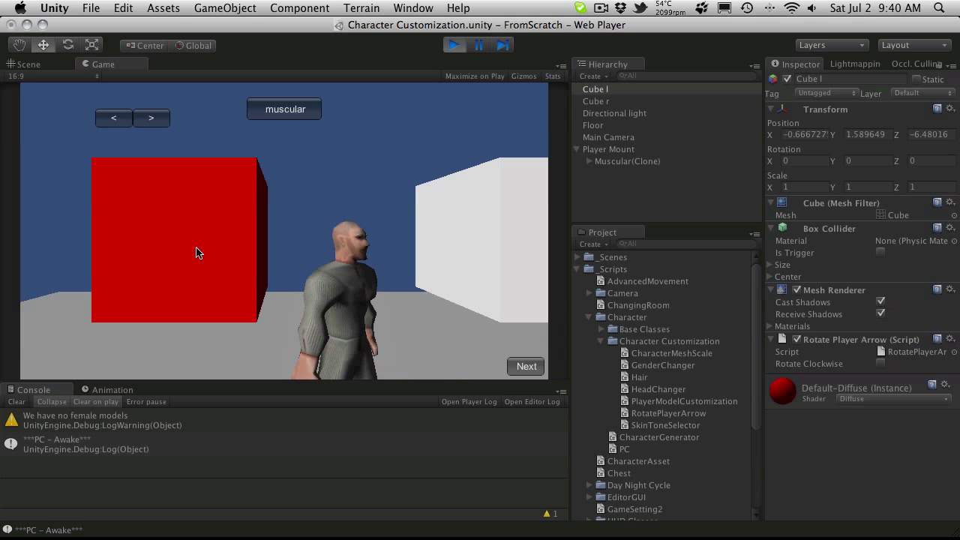
click(28, 63)
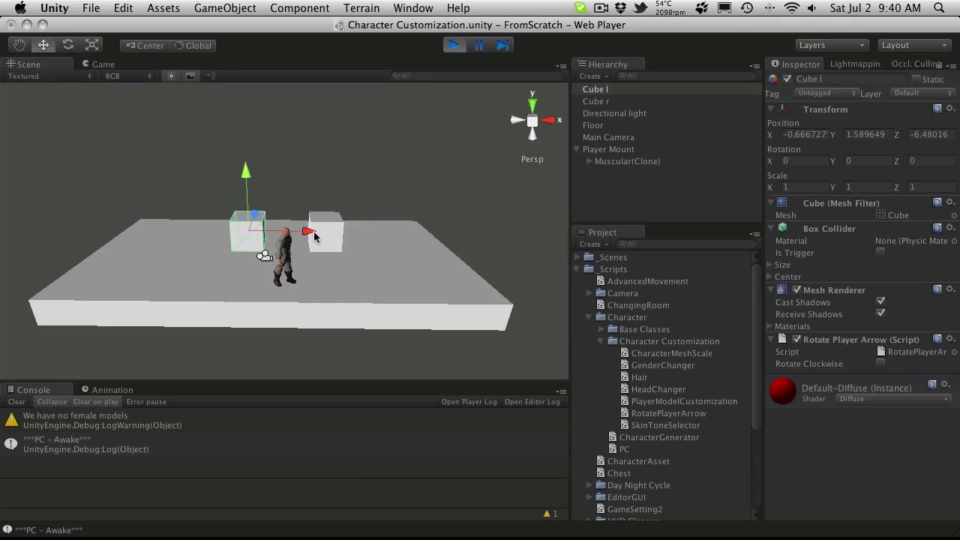
click(621, 186)
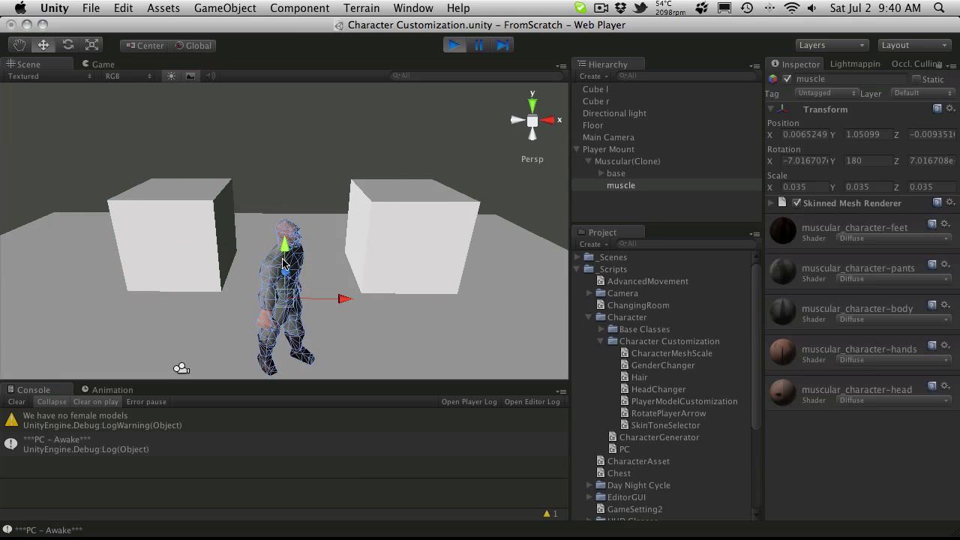